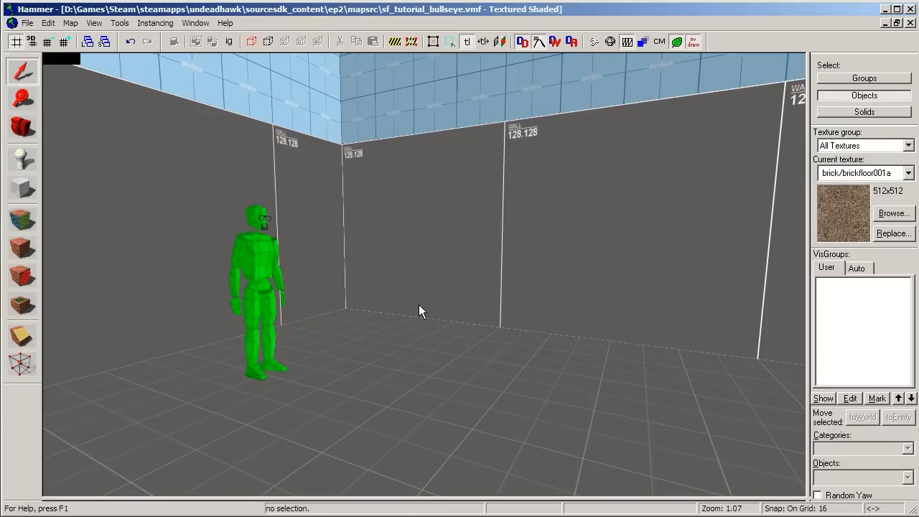
pyautogui.moveTo(423, 310)
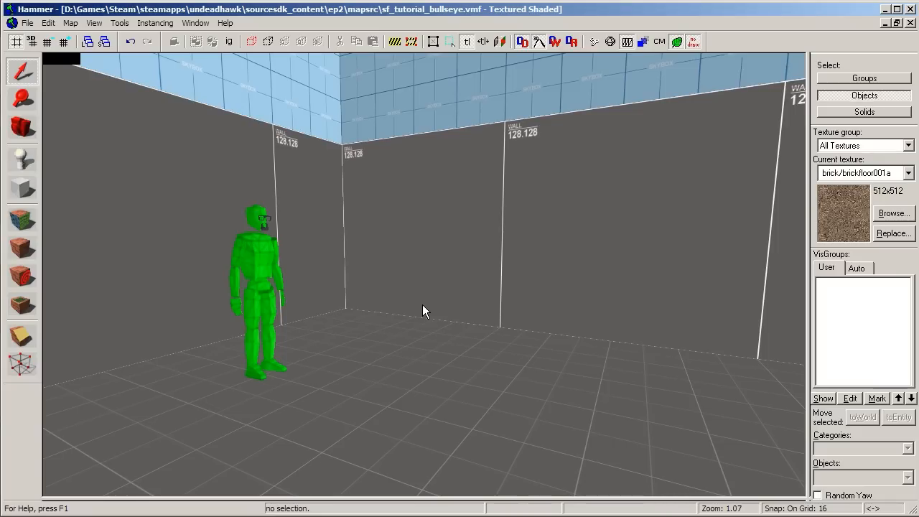
pyautogui.moveTo(463, 300)
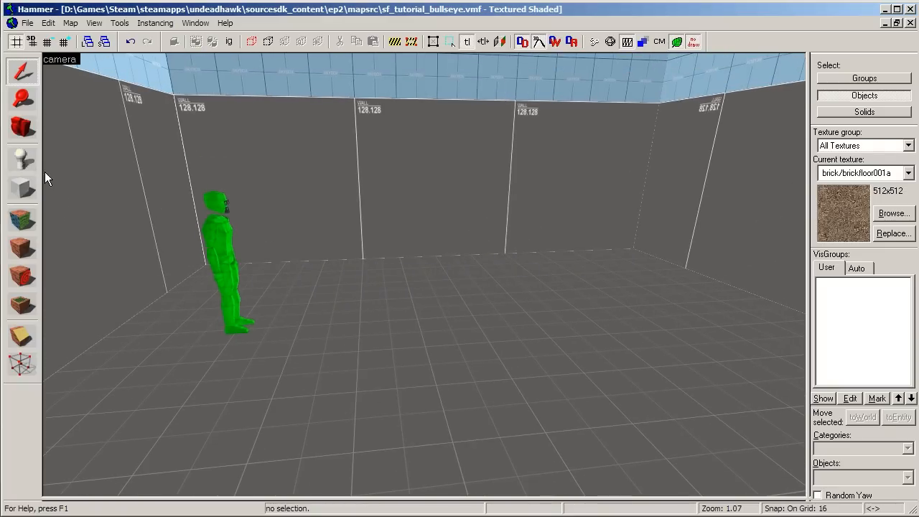
pyautogui.moveTo(83, 162)
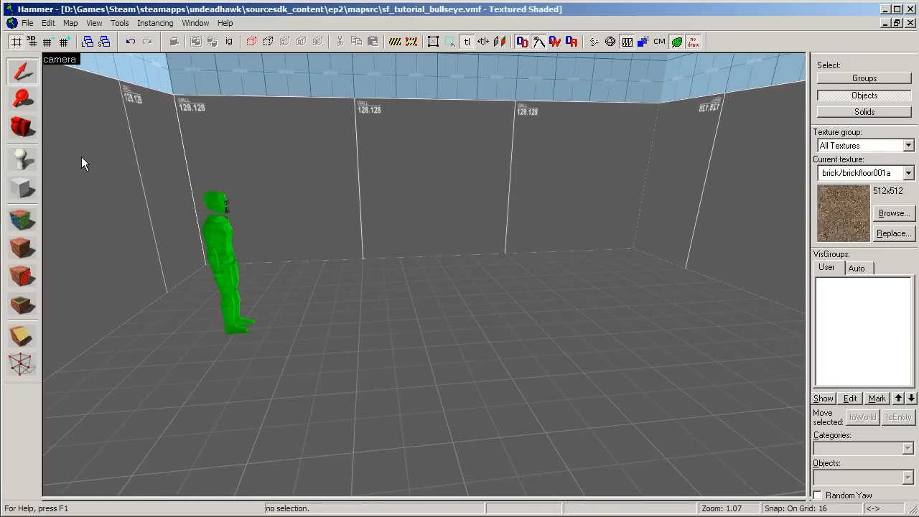
pyautogui.moveTo(64, 199)
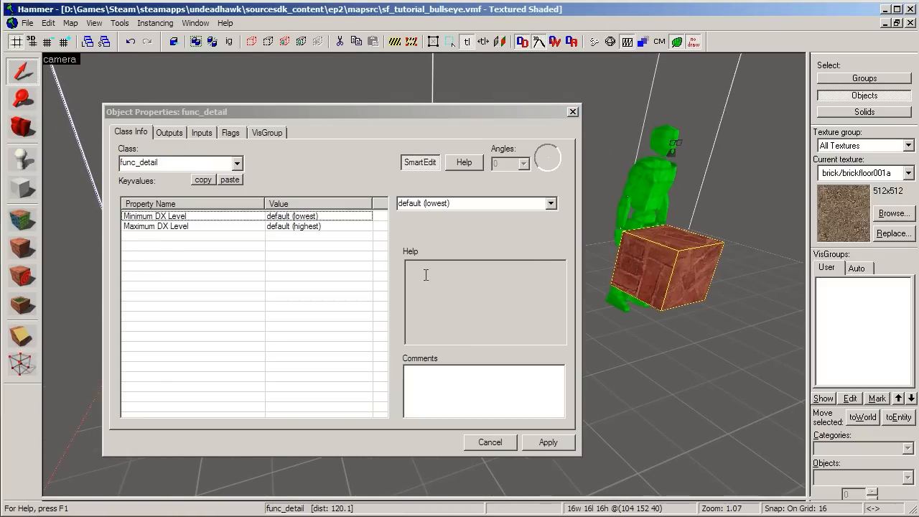
pyautogui.moveTo(681, 262)
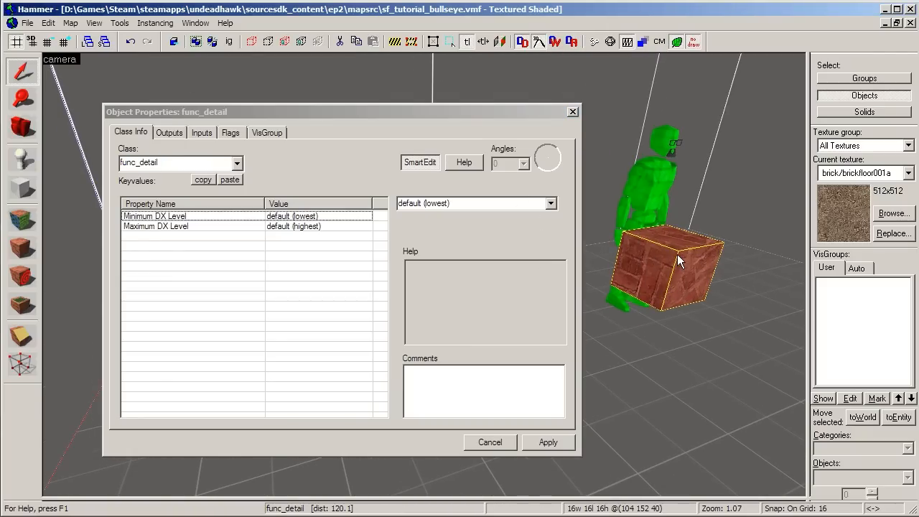
# Change the crate's entity class from func_detail to func_button
pyautogui.click(179, 162)
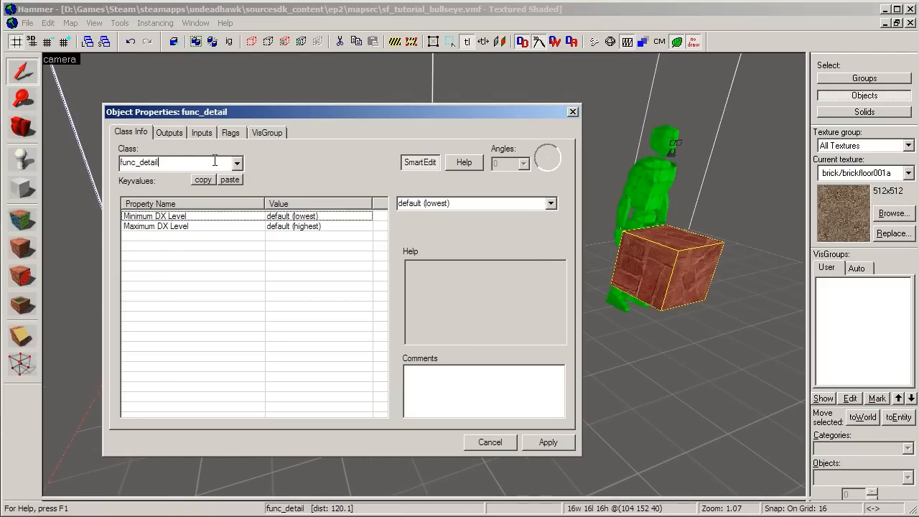
pyautogui.click(235, 163)
pyautogui.write('button')
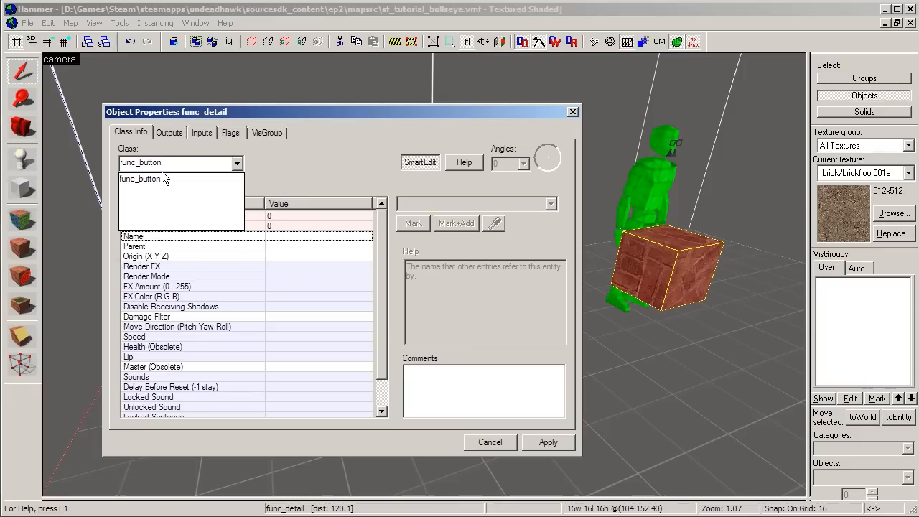
pyautogui.click(140, 178)
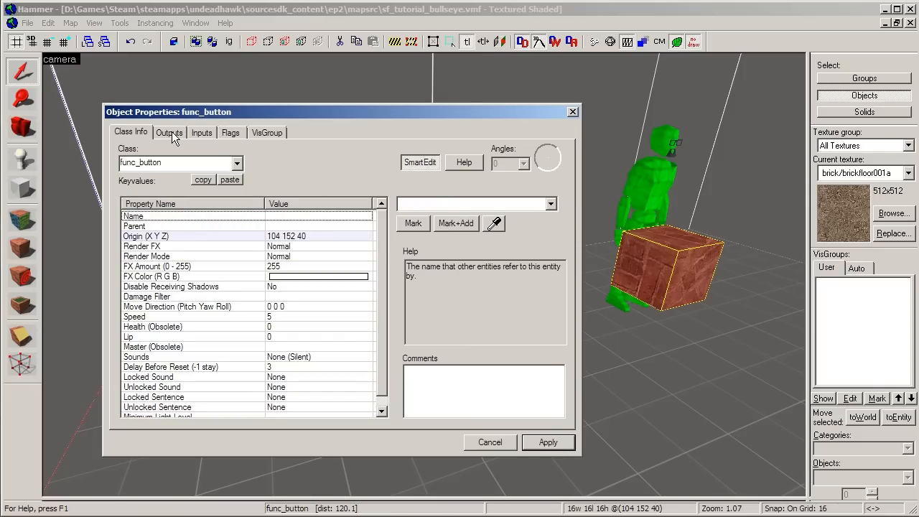
# Review the button's empty Outputs and Inputs lists, ending on Outputs
pyautogui.click(169, 132)
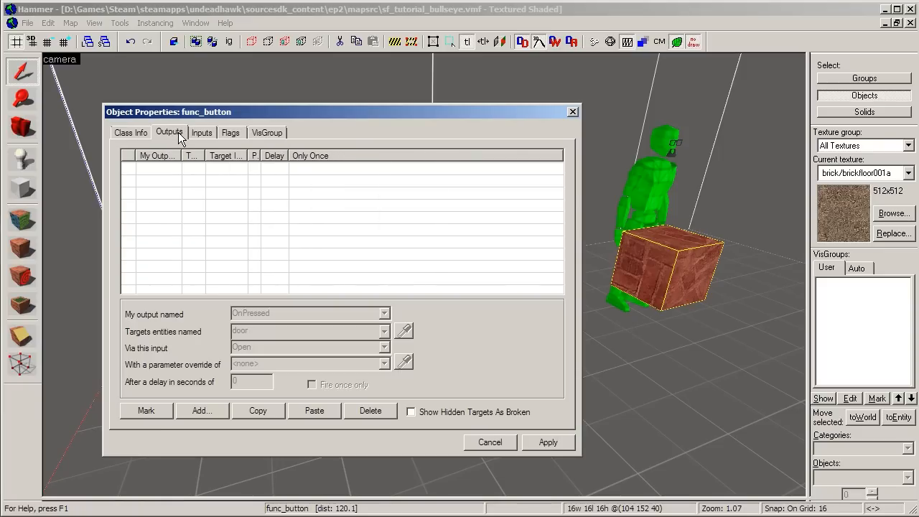
pyautogui.click(201, 132)
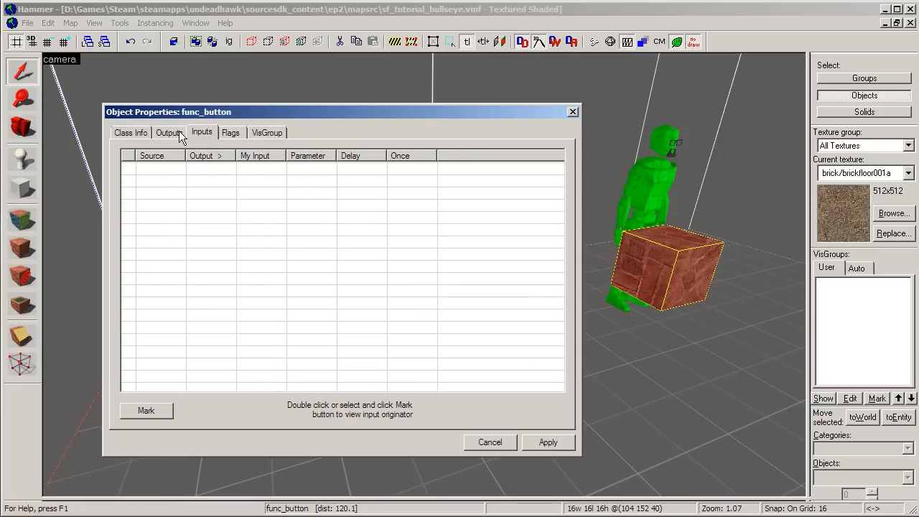
pyautogui.click(170, 132)
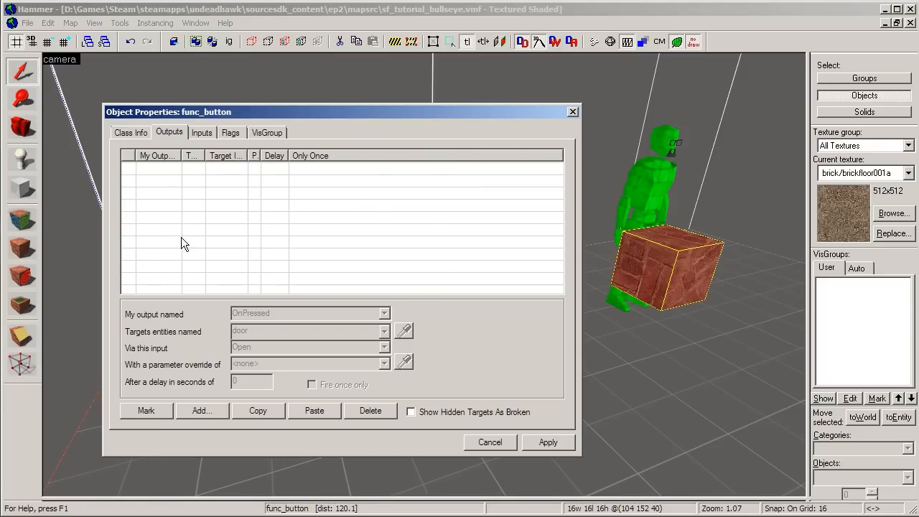
pyautogui.moveTo(193, 290)
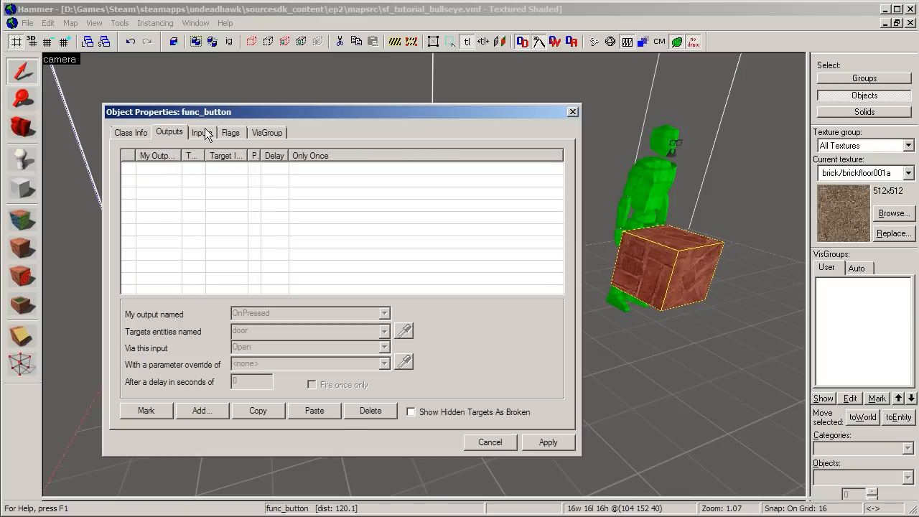
pyautogui.click(201, 132)
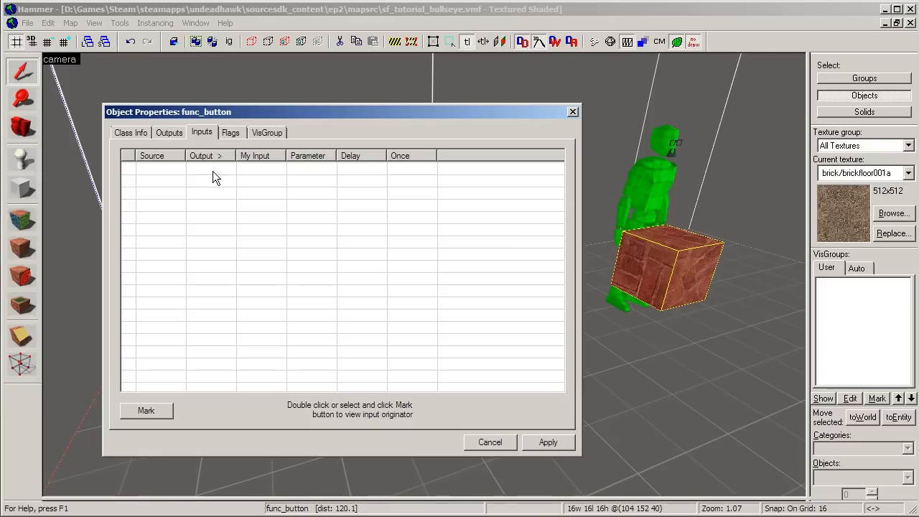
pyautogui.moveTo(228, 137)
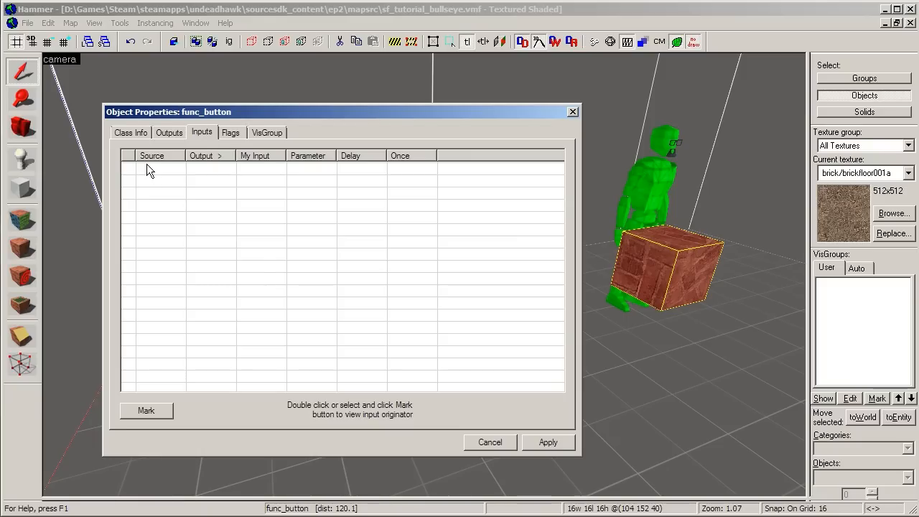
pyautogui.moveTo(219, 180)
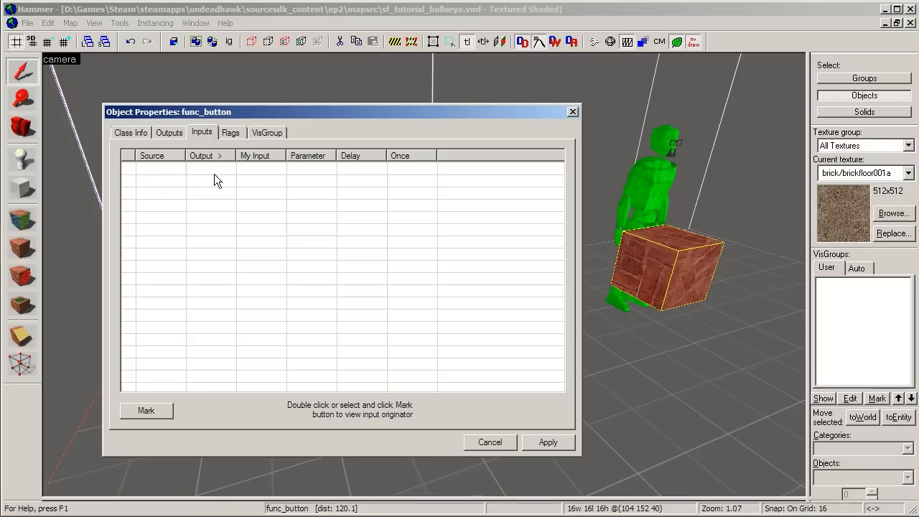
pyautogui.moveTo(368, 236)
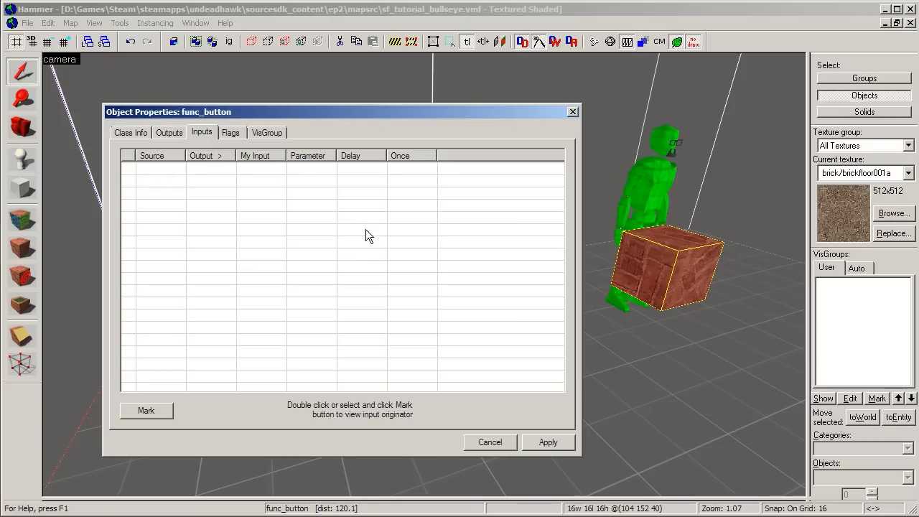
pyautogui.moveTo(358, 252)
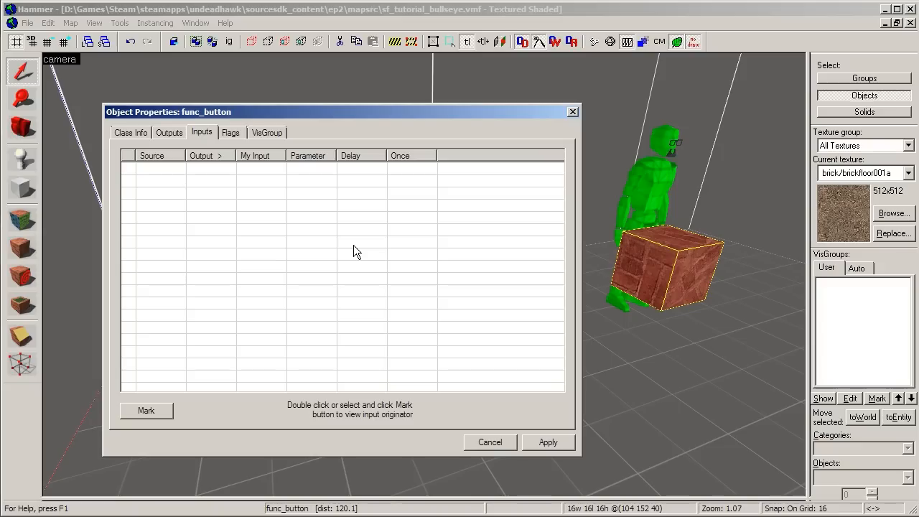
pyautogui.click(169, 132)
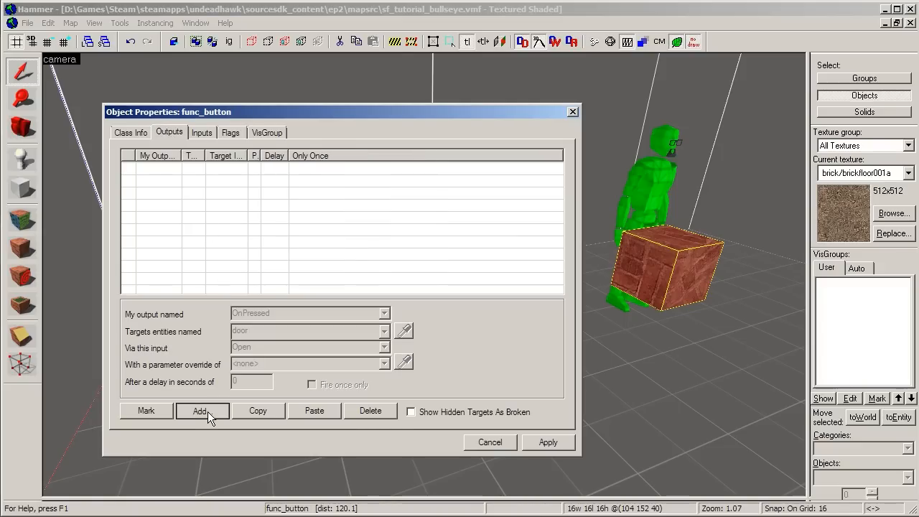
# Add a new output to the button named OnPressed
pyautogui.click(201, 411)
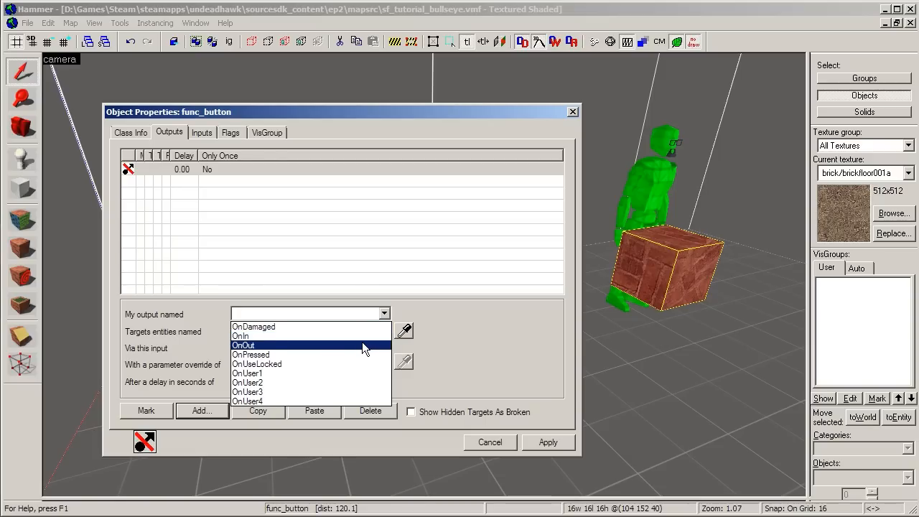
pyautogui.moveTo(351, 328)
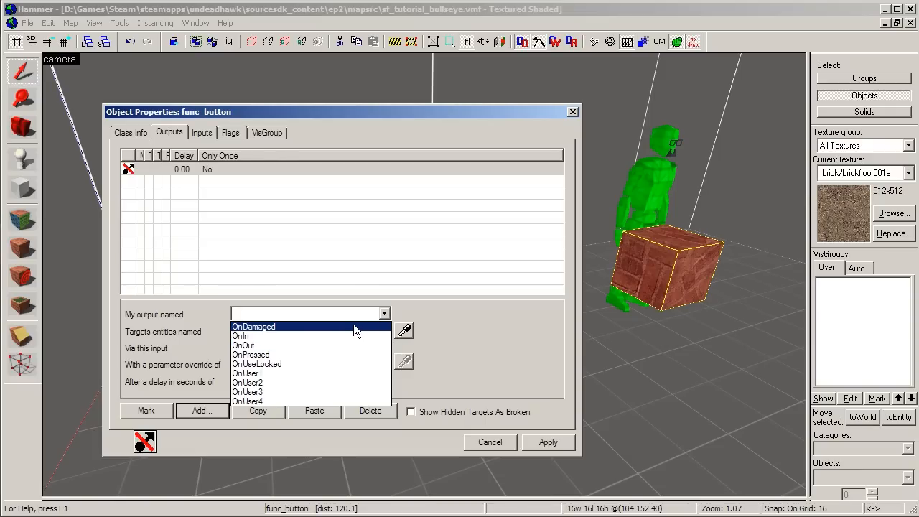
pyautogui.moveTo(323, 345)
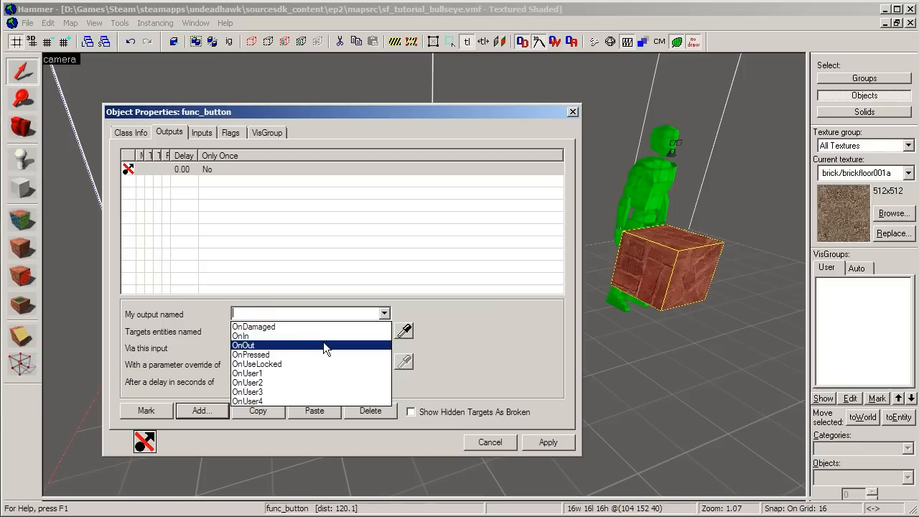
pyautogui.moveTo(319, 353)
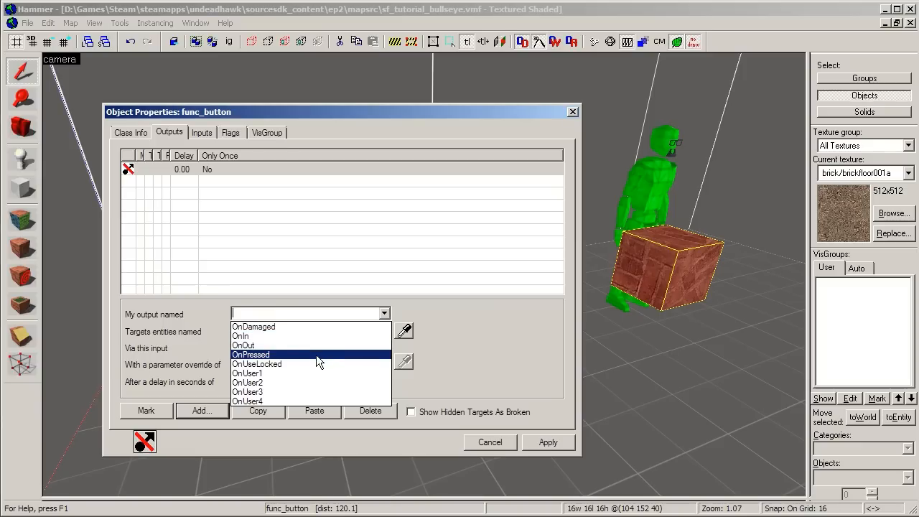
pyautogui.click(250, 353)
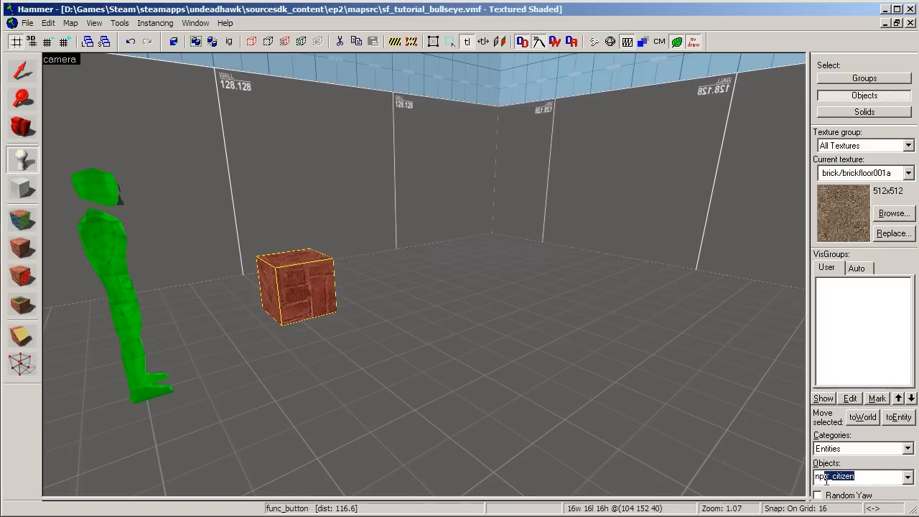
# Place an npc_citizen in the room and bring up its object properties
pyautogui.click(861, 477)
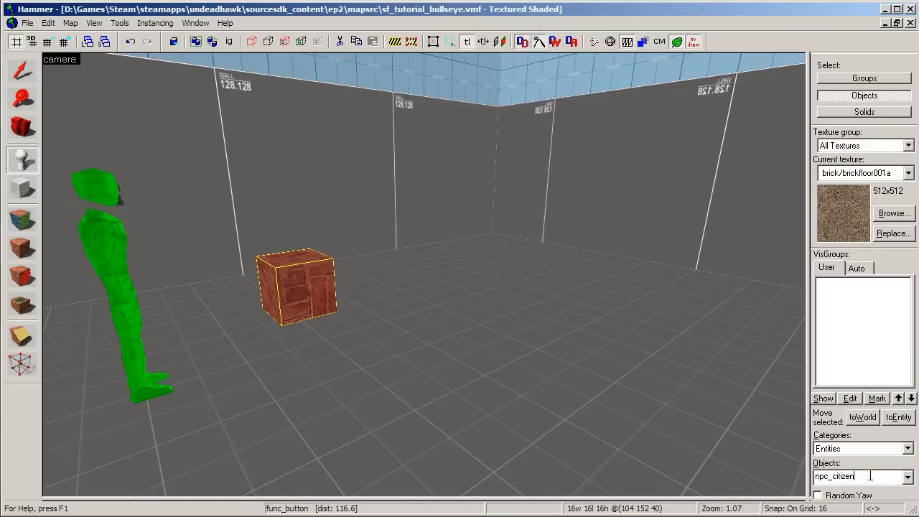
pyautogui.moveTo(555, 380)
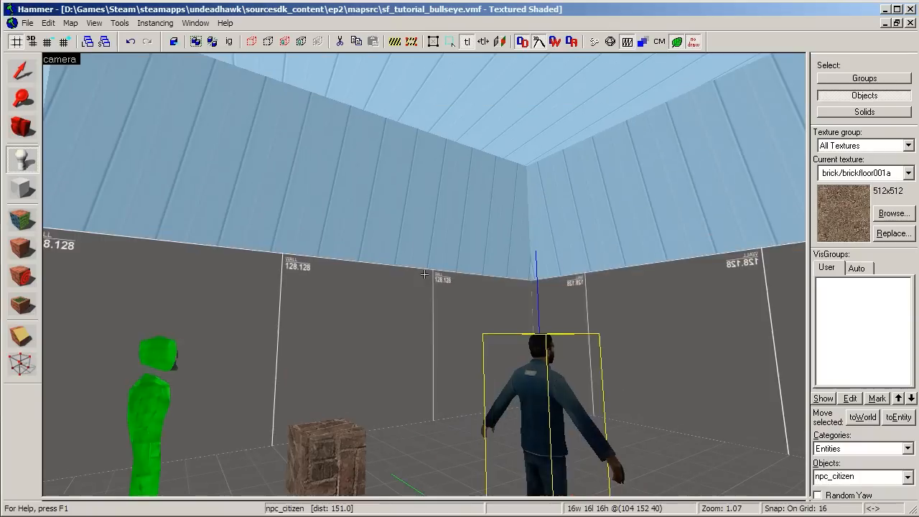
pyautogui.moveTo(424, 273); pyautogui.dragTo(451, 293)
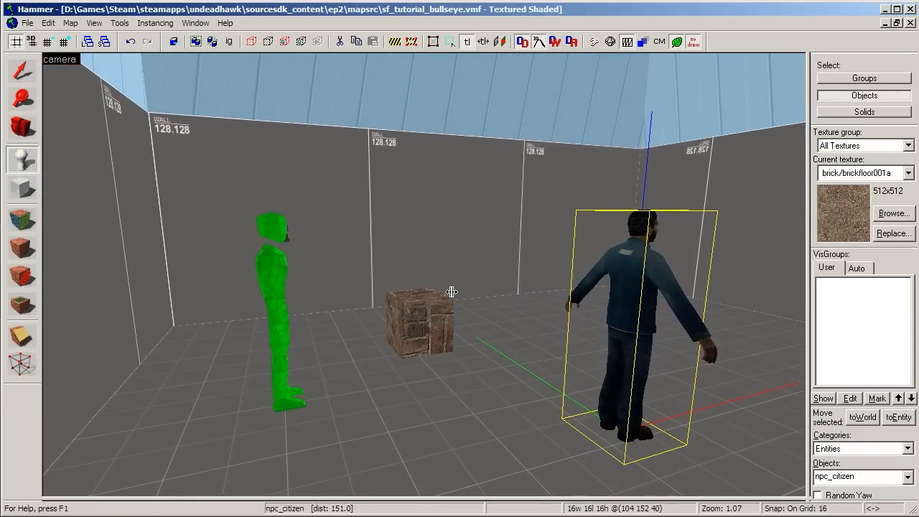
pyautogui.doubleClick(635, 323)
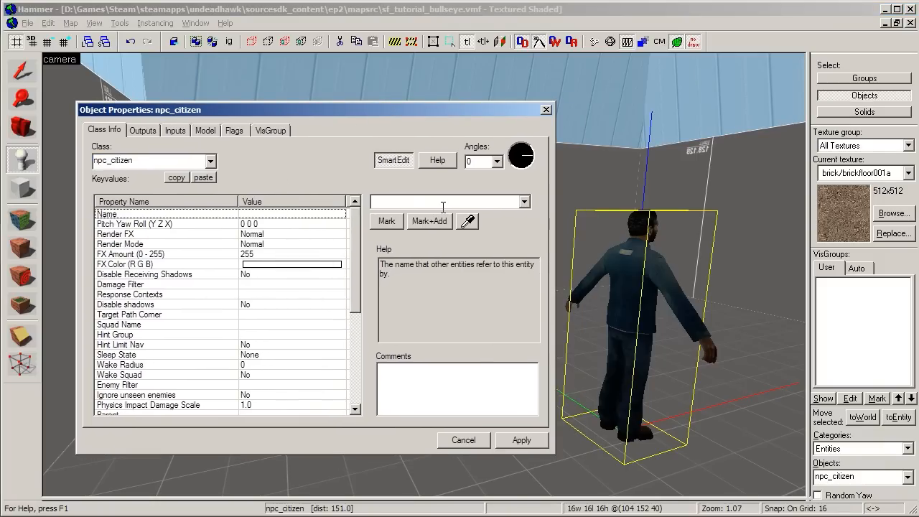
# Set the citizen's Name keyvalue to guy and close its properties
pyautogui.write('guy')
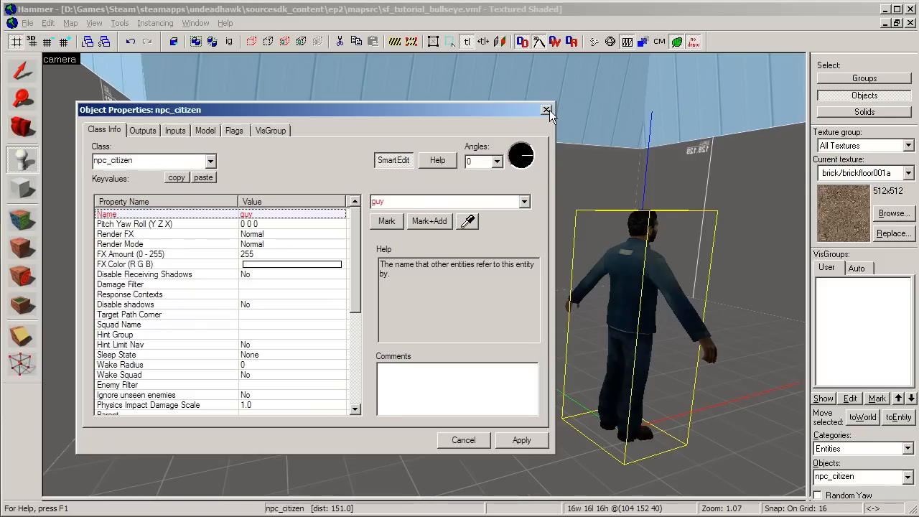
pyautogui.click(545, 109)
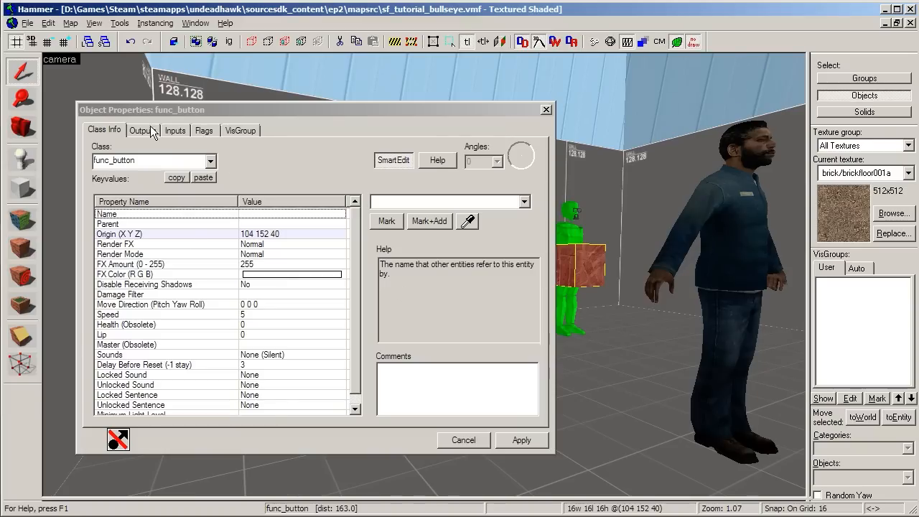
# Show the func_button's outputs list with the OnPressed entry
pyautogui.click(142, 129)
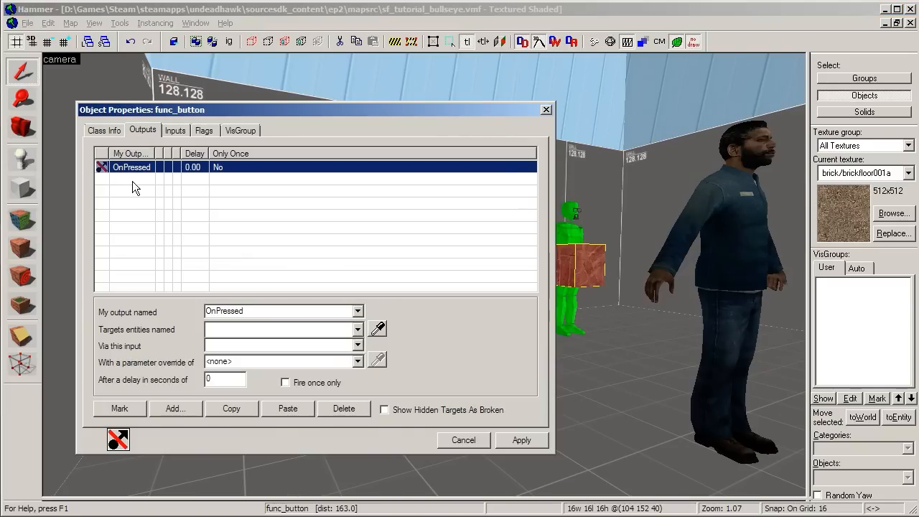
pyautogui.moveTo(126, 437)
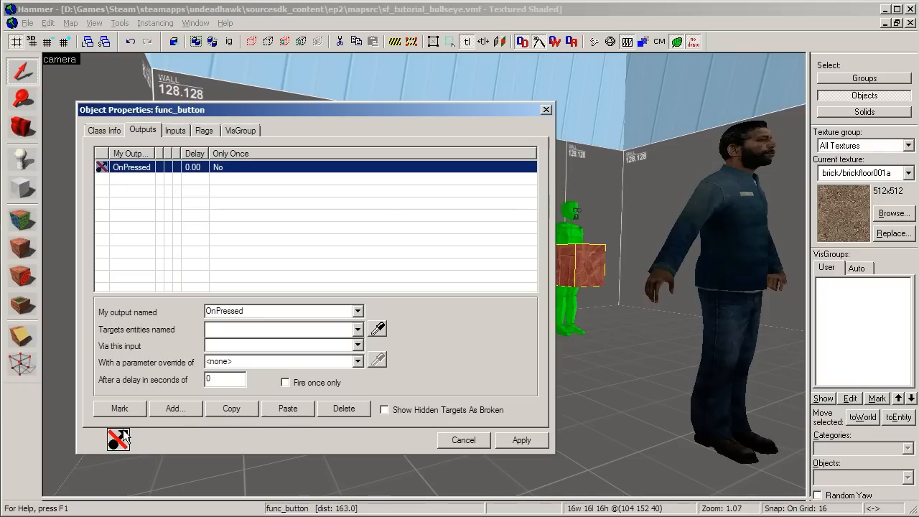
pyautogui.moveTo(132, 459)
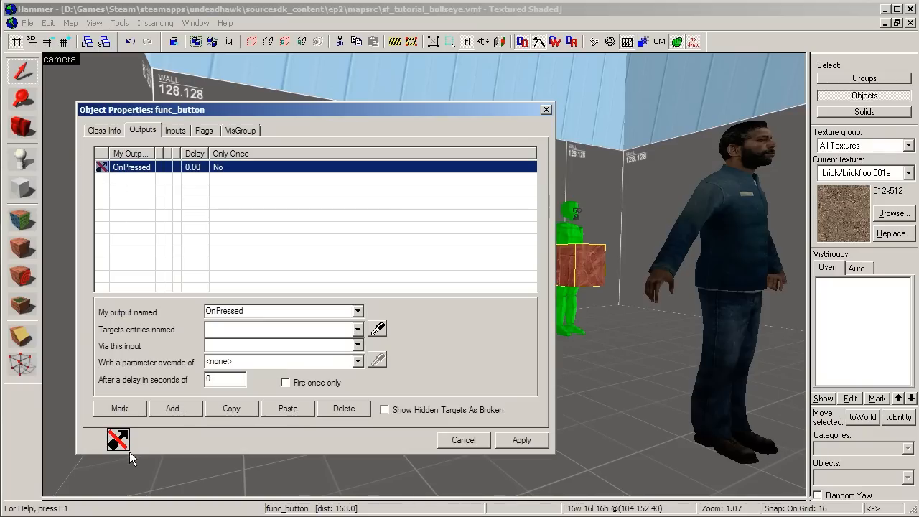
pyautogui.moveTo(136, 456)
pyautogui.write('guy')
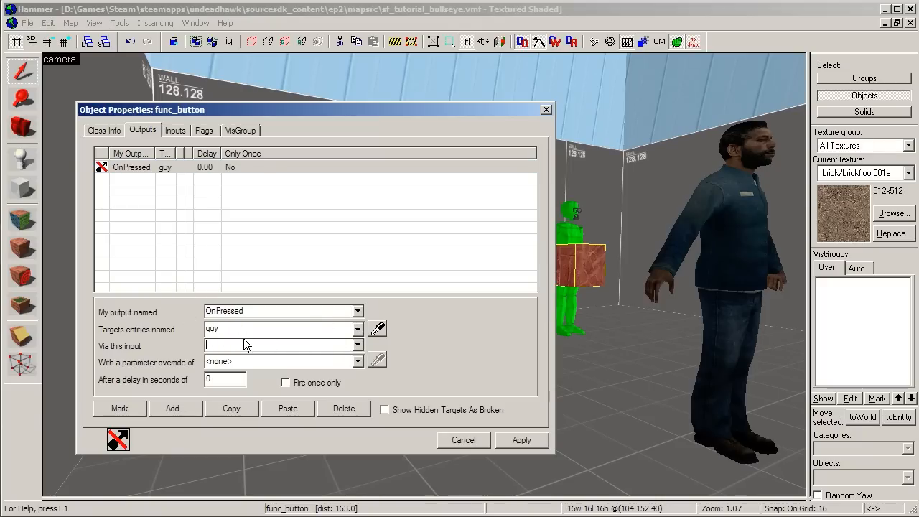
# Set the OnPressed output to fire Ignite on guy with 0 delay and apply it
pyautogui.click(359, 344)
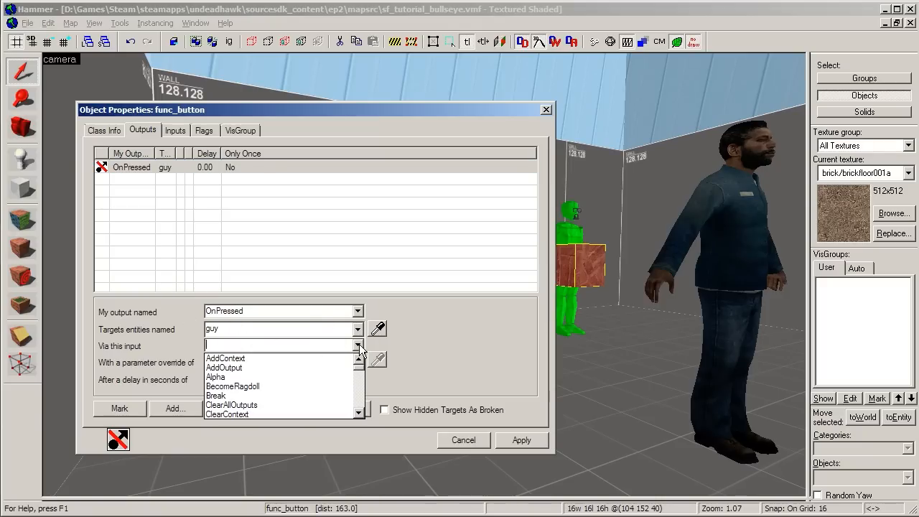
pyautogui.click(359, 345)
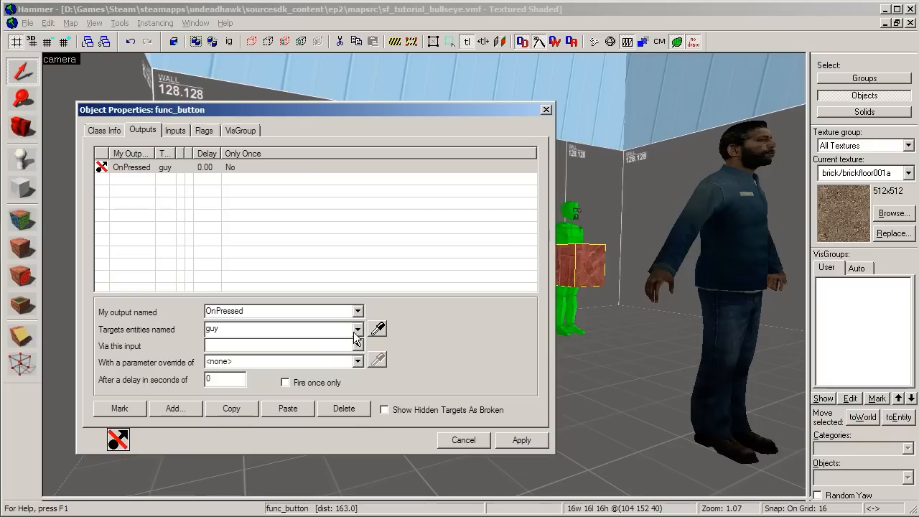
pyautogui.click(360, 345)
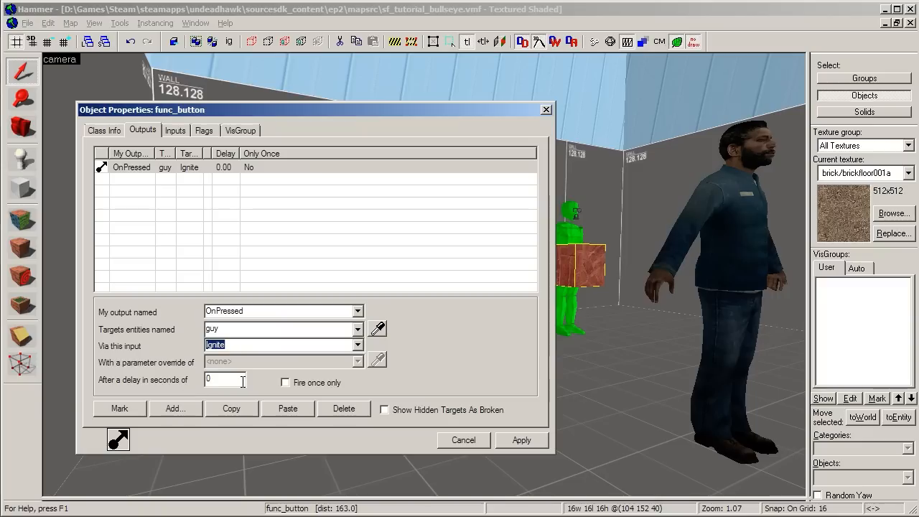
pyautogui.click(224, 379)
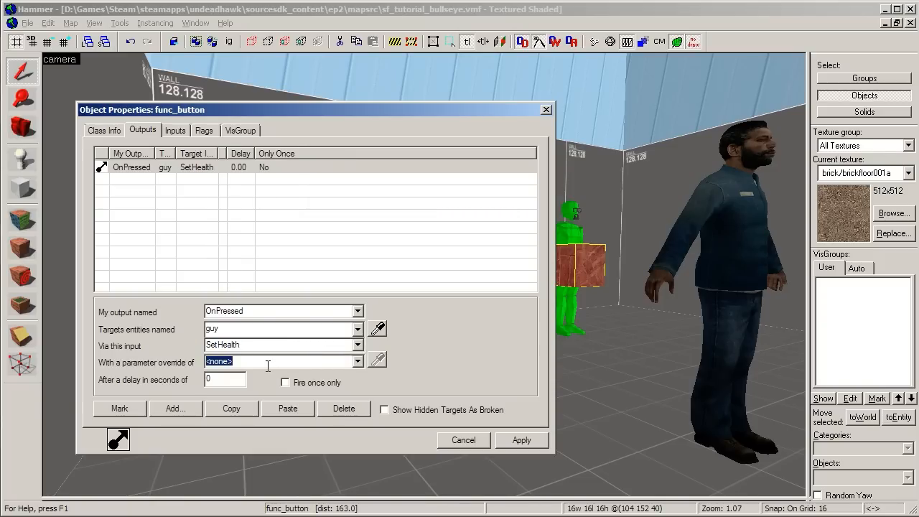
pyautogui.moveTo(266, 356)
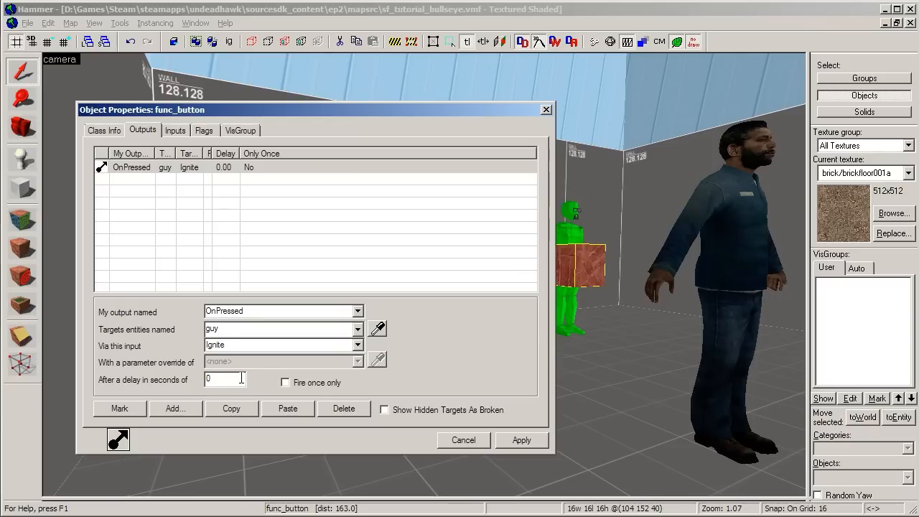
pyautogui.click(521, 440)
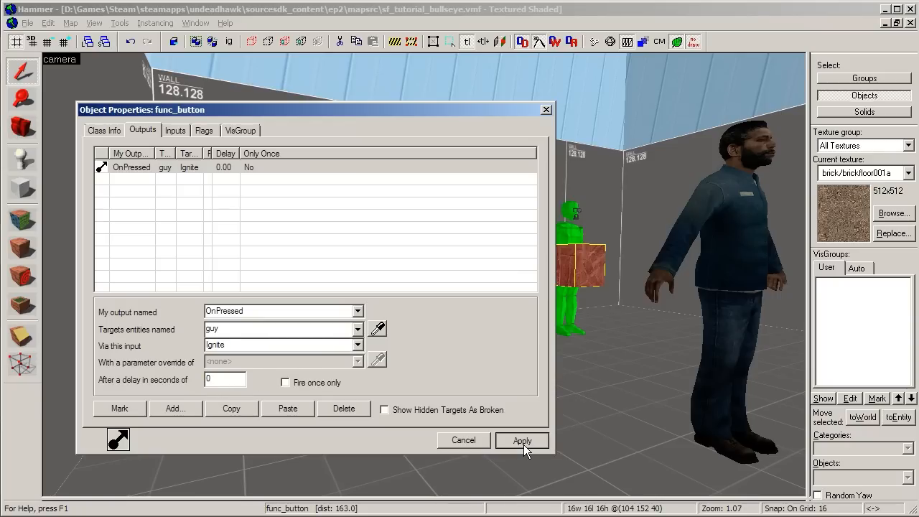
pyautogui.click(523, 440)
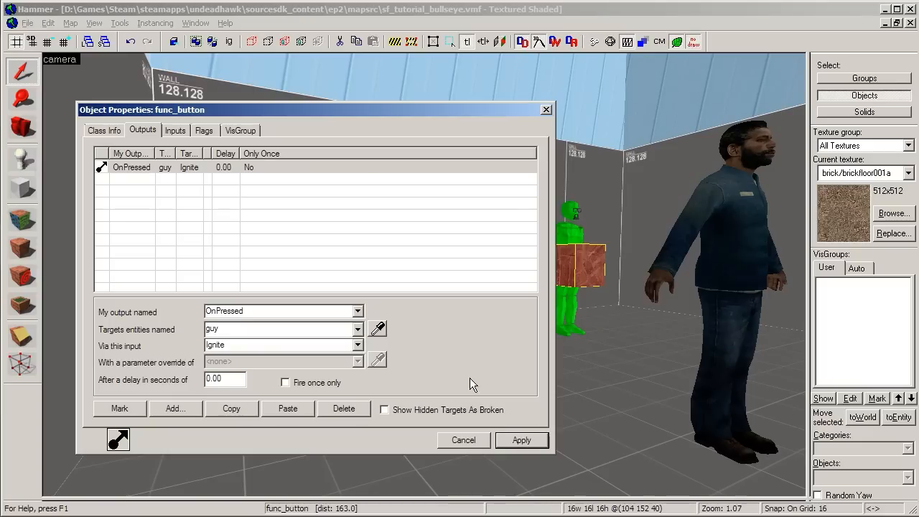
pyautogui.moveTo(724, 199)
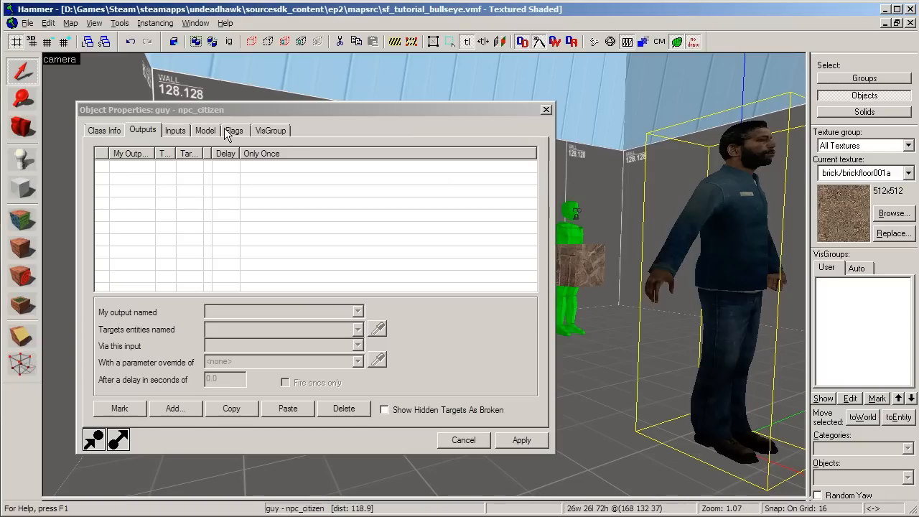
# Check guy's inputs list for the button's OnPressed → Ignite connection, then close it
pyautogui.click(175, 129)
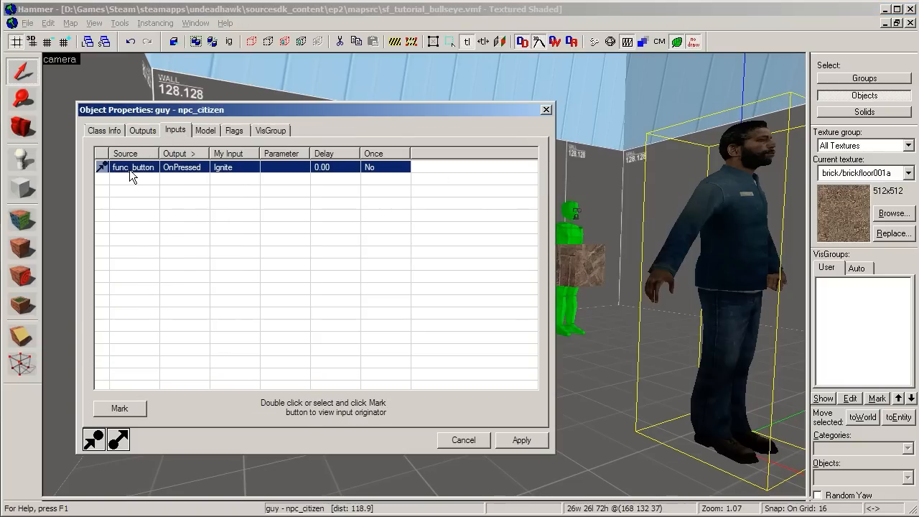
pyautogui.moveTo(232, 172)
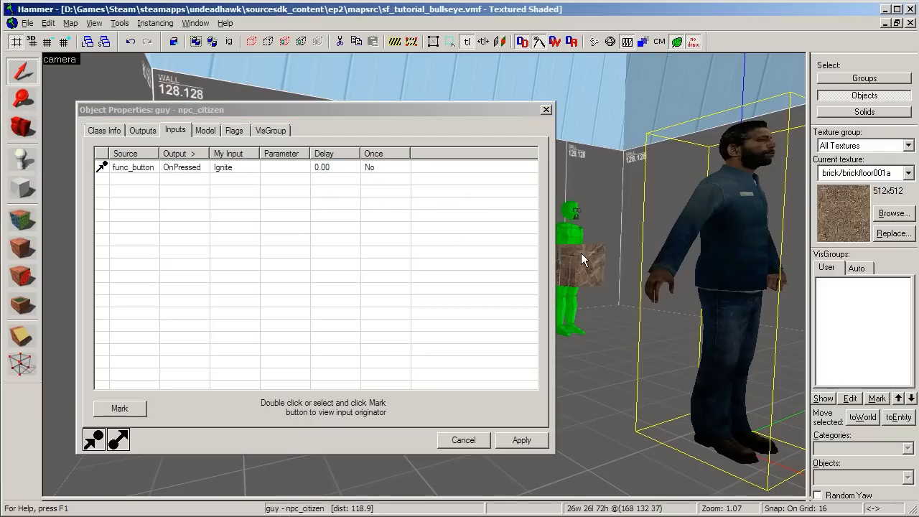
pyautogui.click(546, 109)
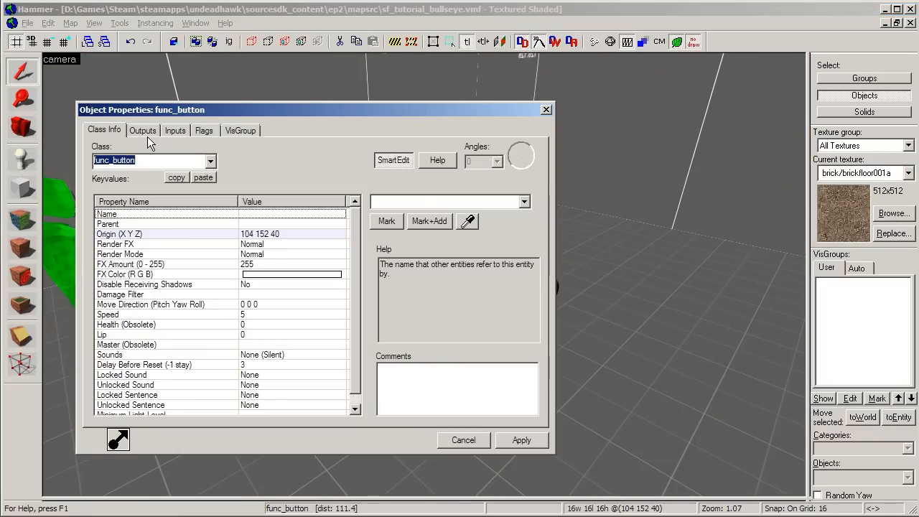
# Inspect the button's OnPressed → guy Ignite output entry and its settings
pyautogui.click(142, 130)
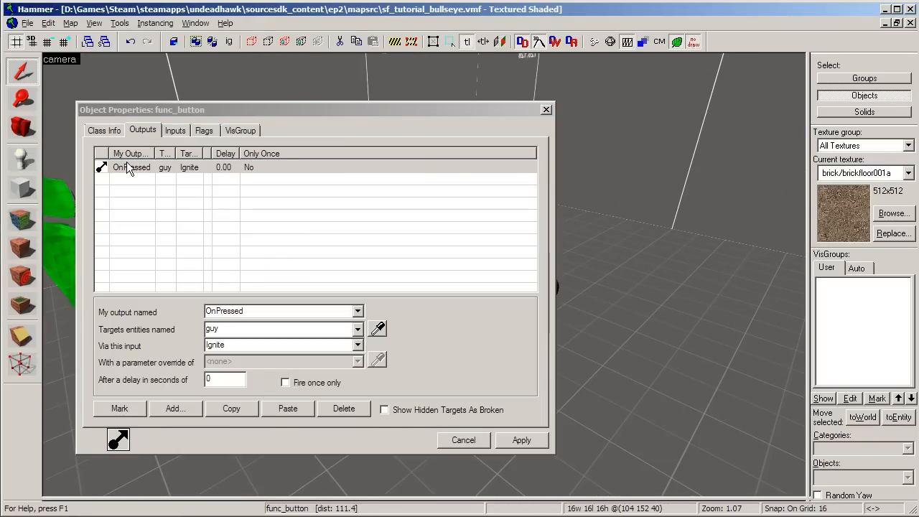
pyautogui.click(132, 167)
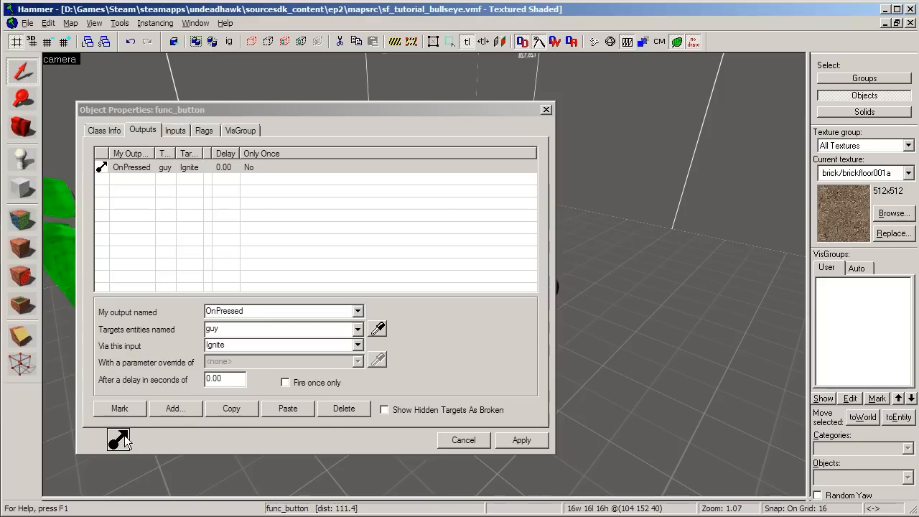
pyautogui.moveTo(161, 284)
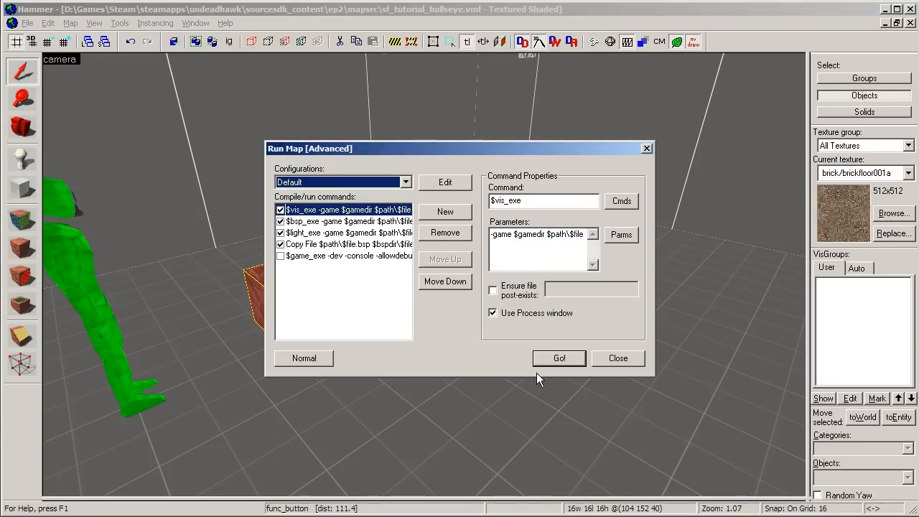
# Start the map compile with Go! in the Run Map (Advanced) dialog
pyautogui.click(559, 358)
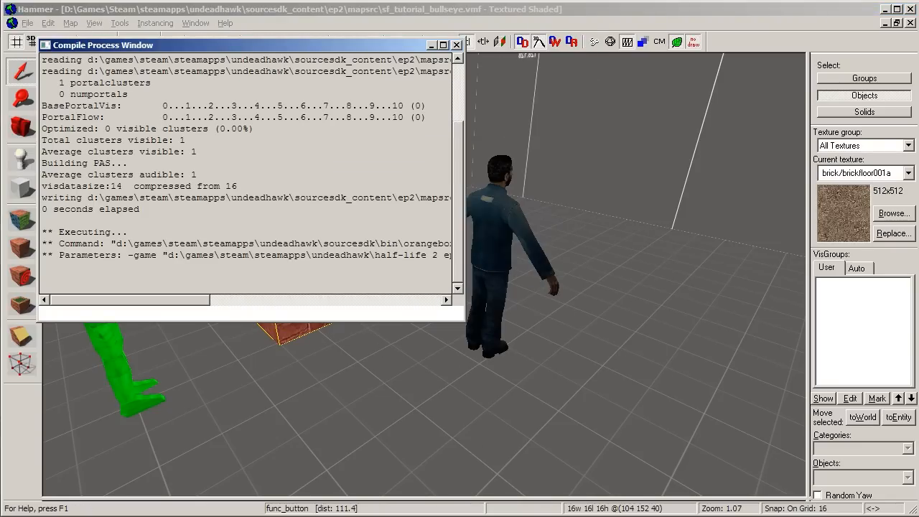